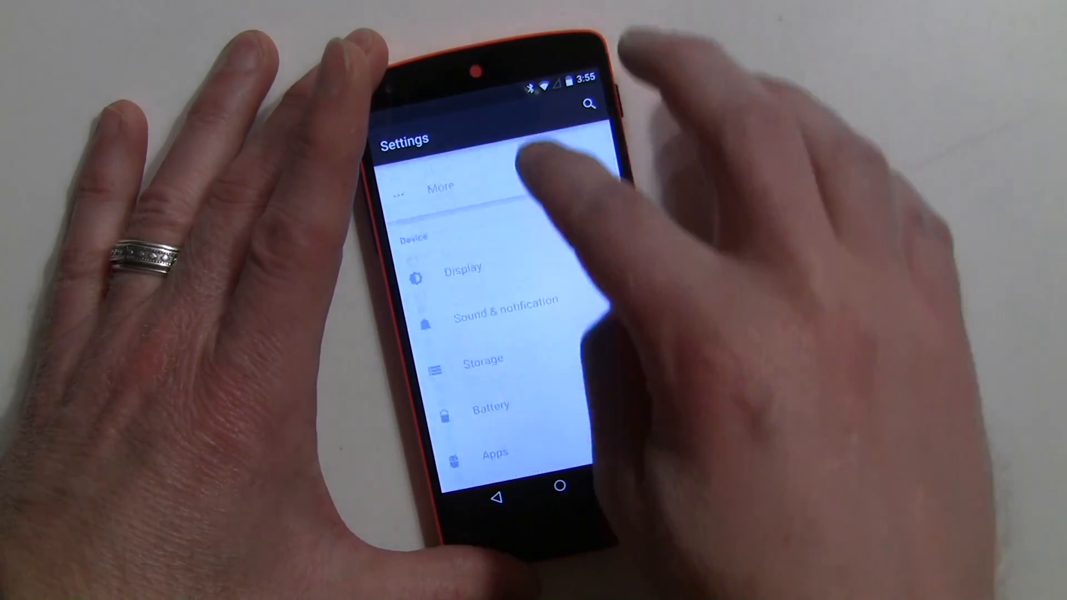
scroll("down", 3)
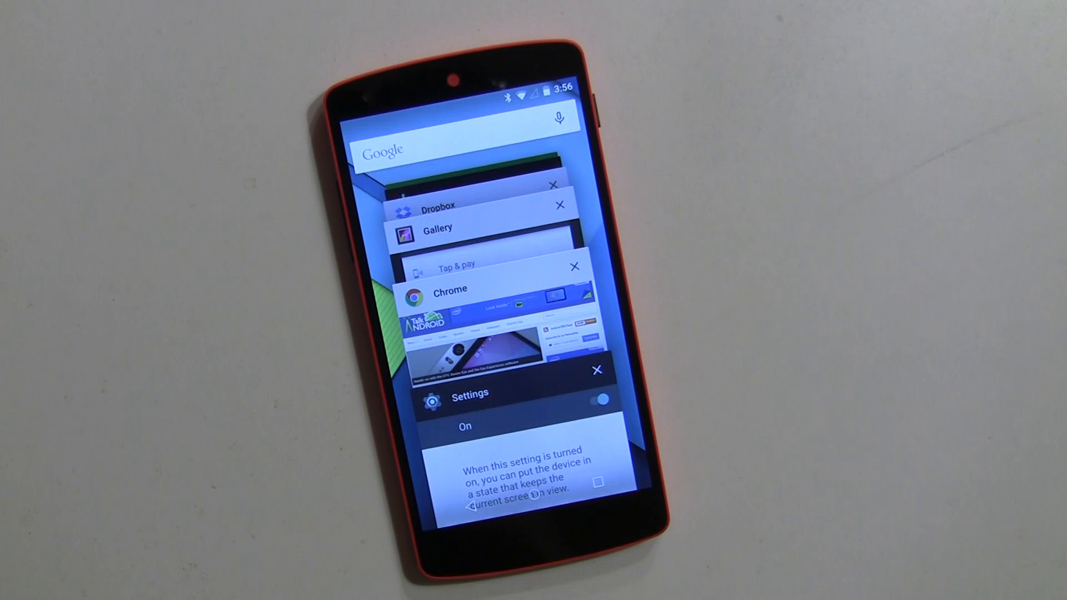
mouse_move(919, 442)
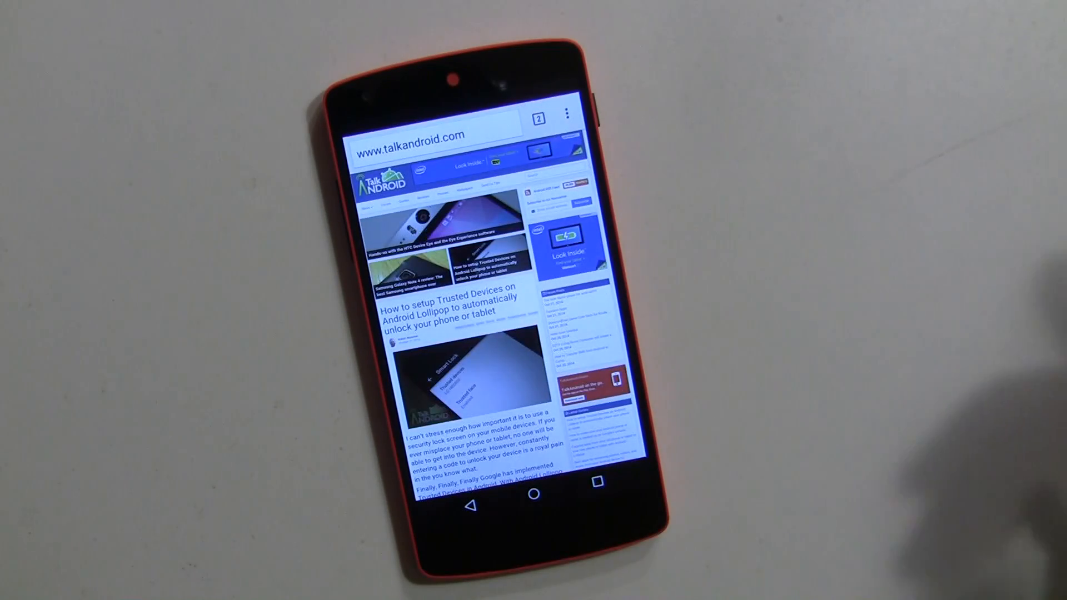
scroll("down", 3)
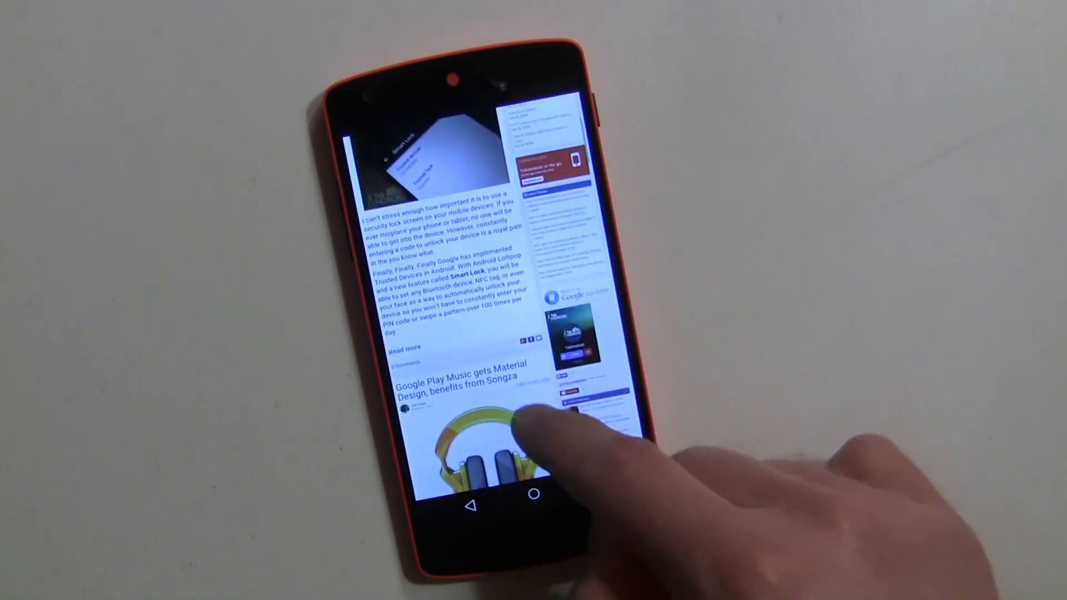